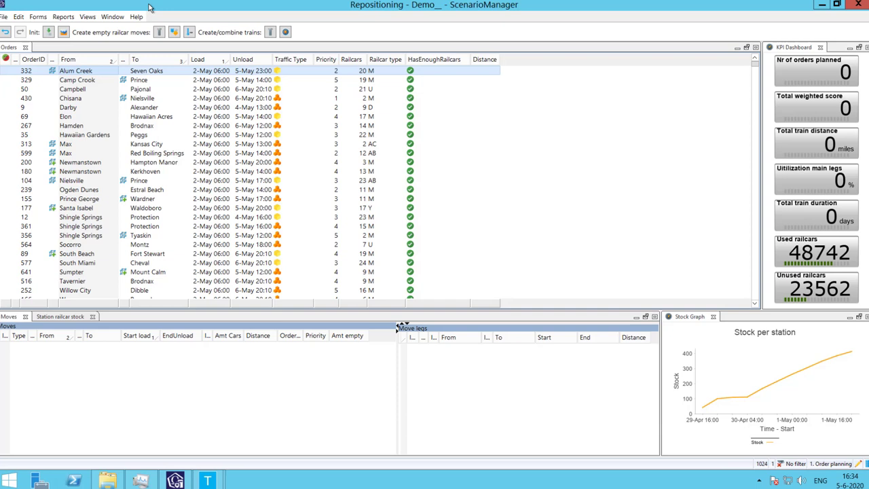
pyautogui.moveTo(90, 300)
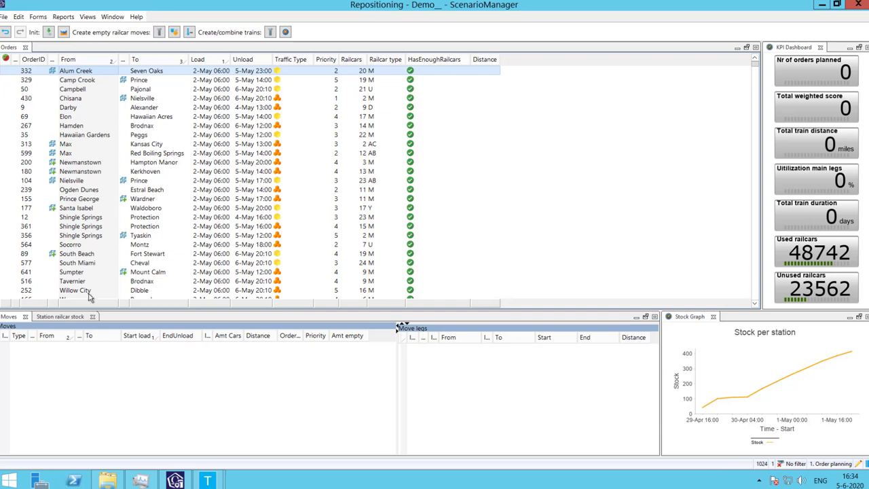
pyautogui.moveTo(61, 316)
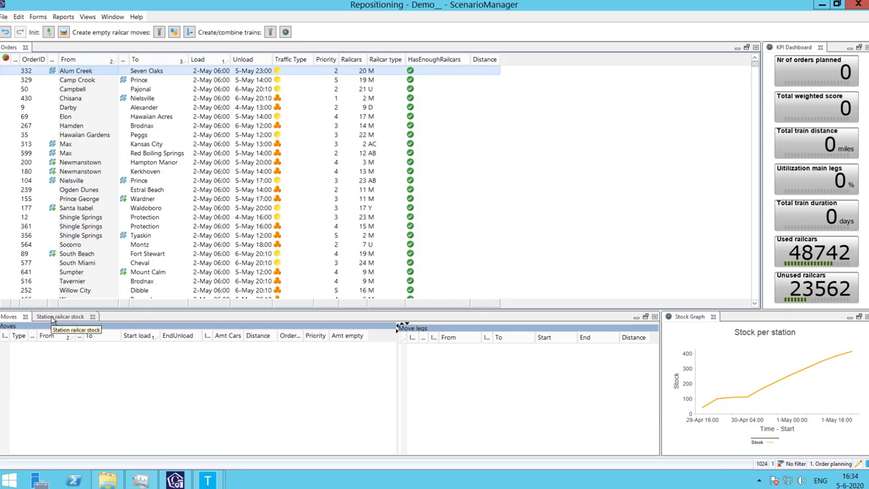
# Step: Show the station railcar stock timeline for order 332 (Alum Creek)
pyautogui.click(63, 316)
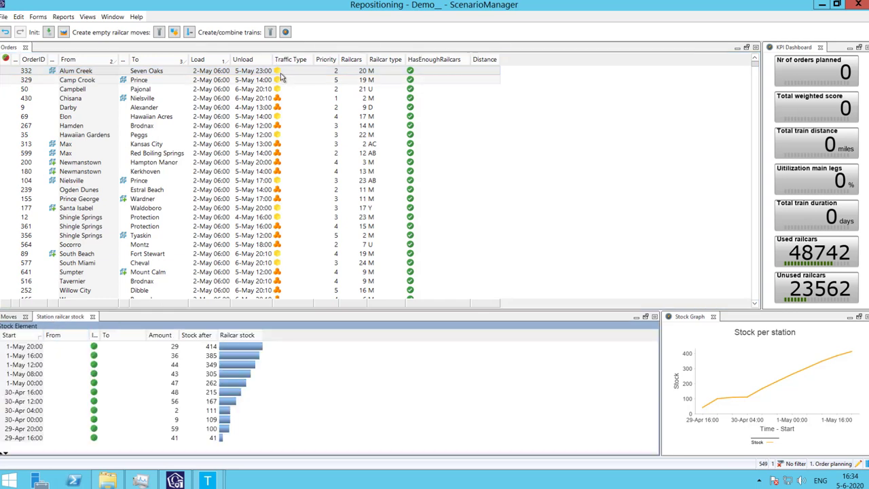
pyautogui.click(292, 59)
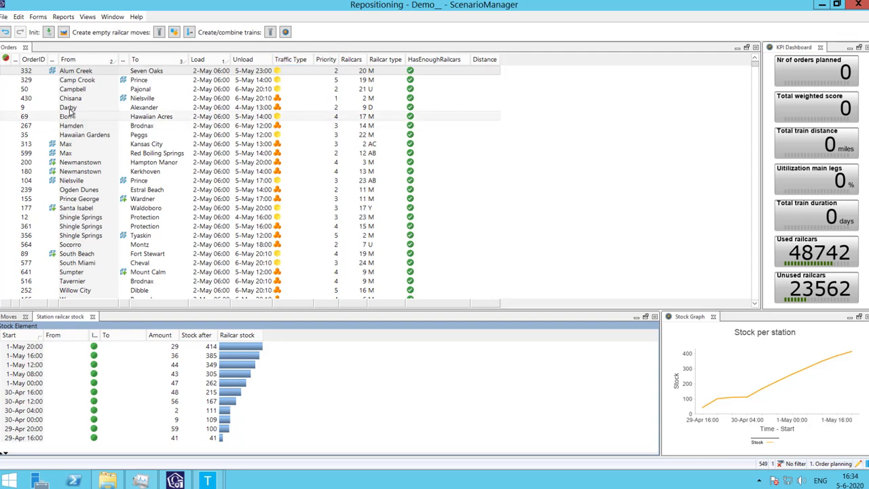
# Step: Create empty railcar moves for orders 332 through 9 and review the Campbell move's single 588-mile leg
pyautogui.click(75, 108)
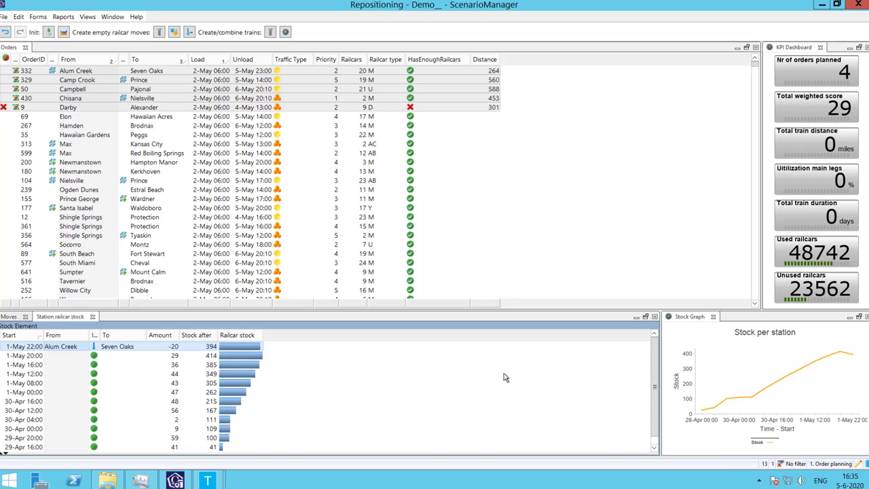
pyautogui.moveTo(479, 377)
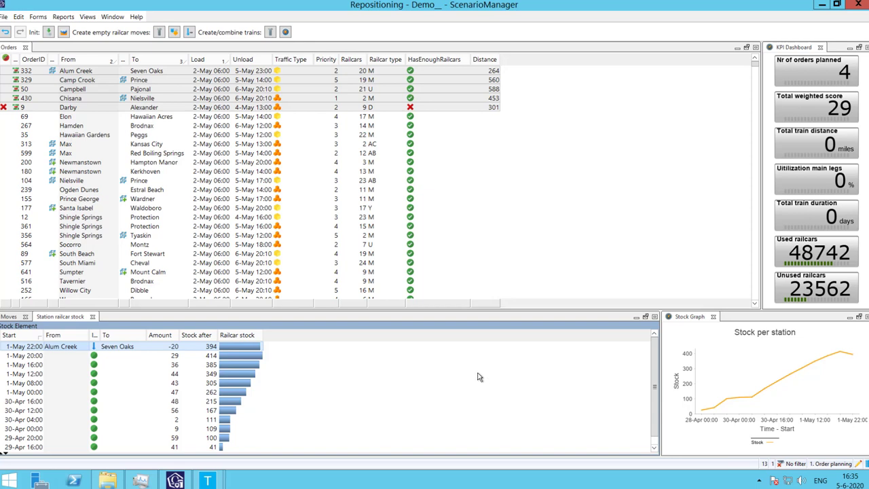
pyautogui.click(77, 79)
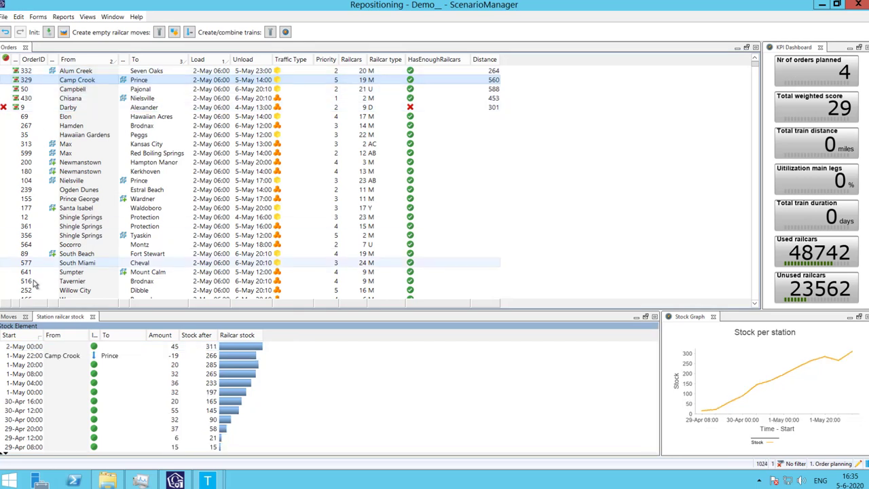
pyautogui.click(9, 317)
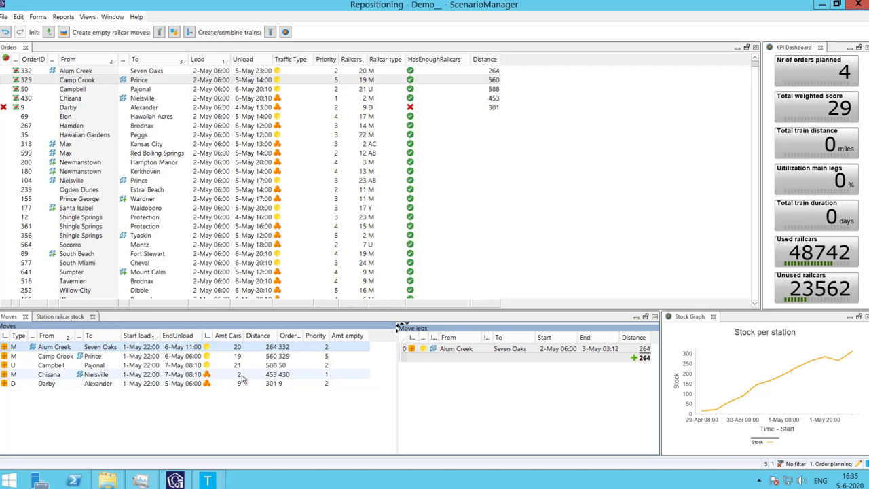
pyautogui.click(49, 375)
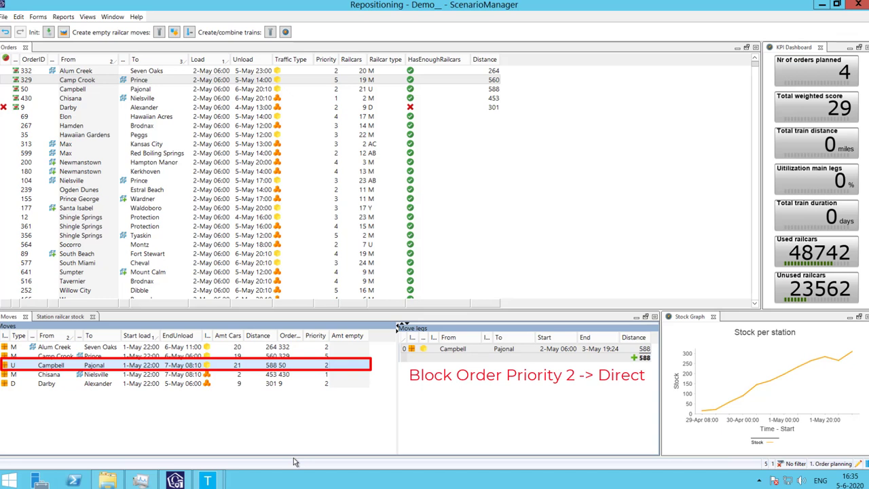
pyautogui.moveTo(321, 442)
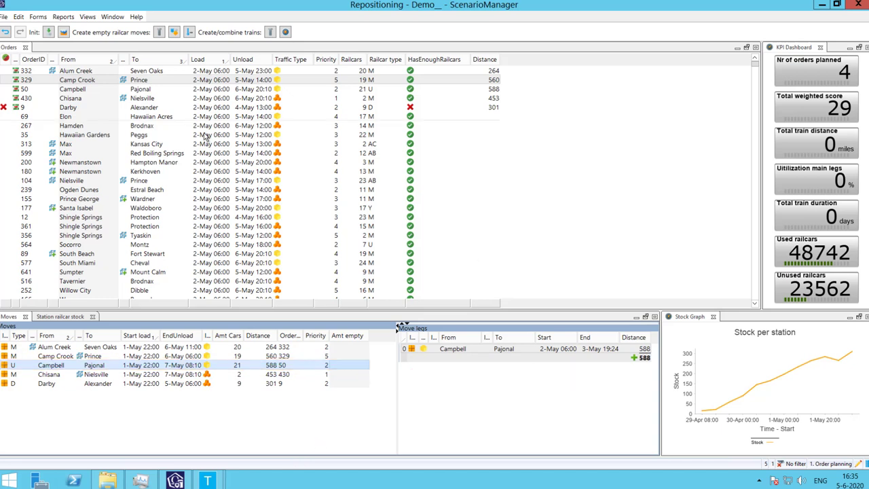
# Step: Supply the Darby order with a 16-mile empty move of 9 railcars from Almena, then plan all orders
pyautogui.click(68, 108)
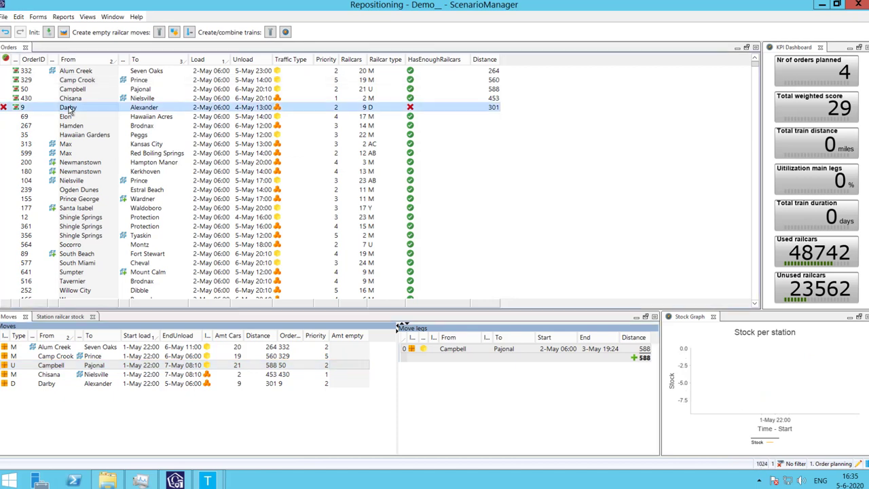
pyautogui.moveTo(68, 107)
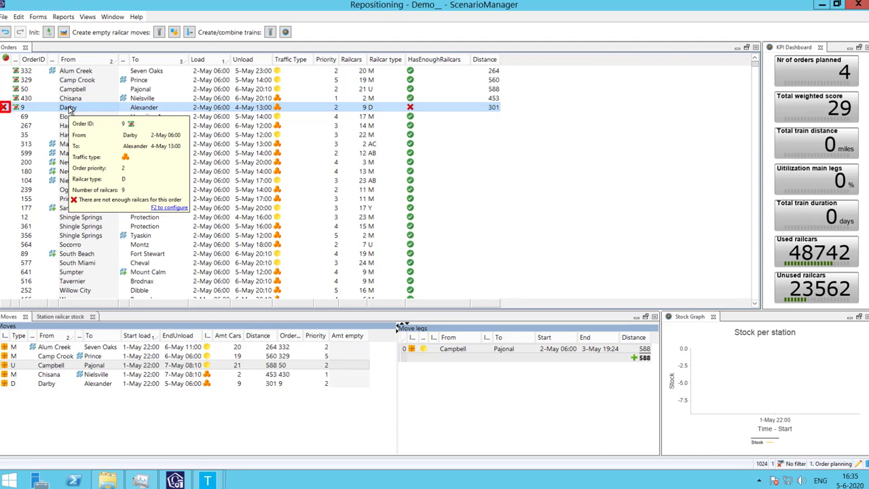
pyautogui.rightClick(71, 109)
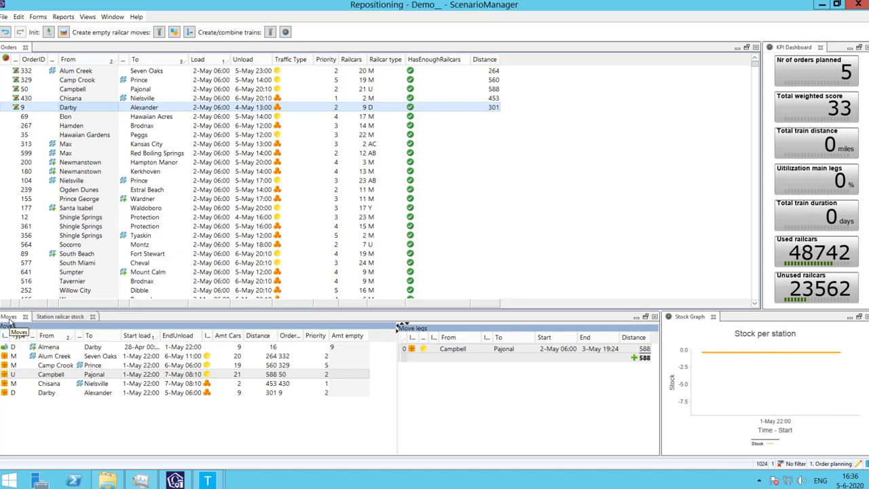
pyautogui.moveTo(176, 32)
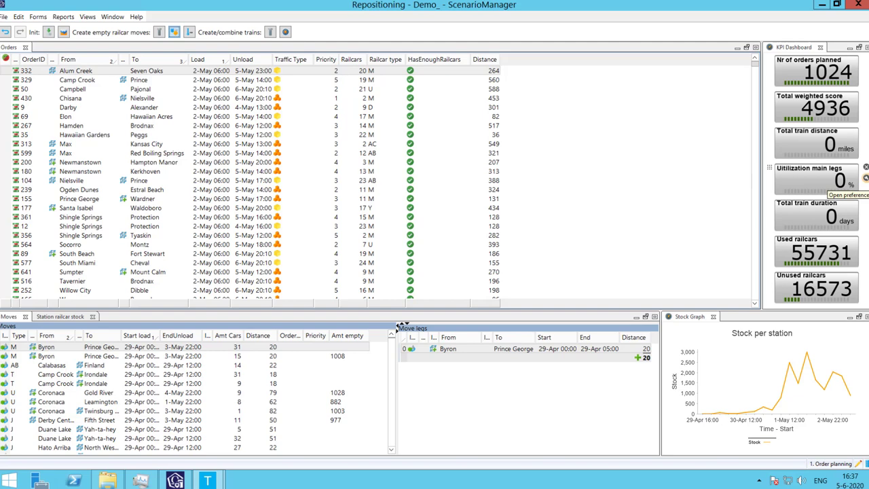
# Step: In the train planning view, create trains from the five Des Allemands moves
pyautogui.click(93, 17)
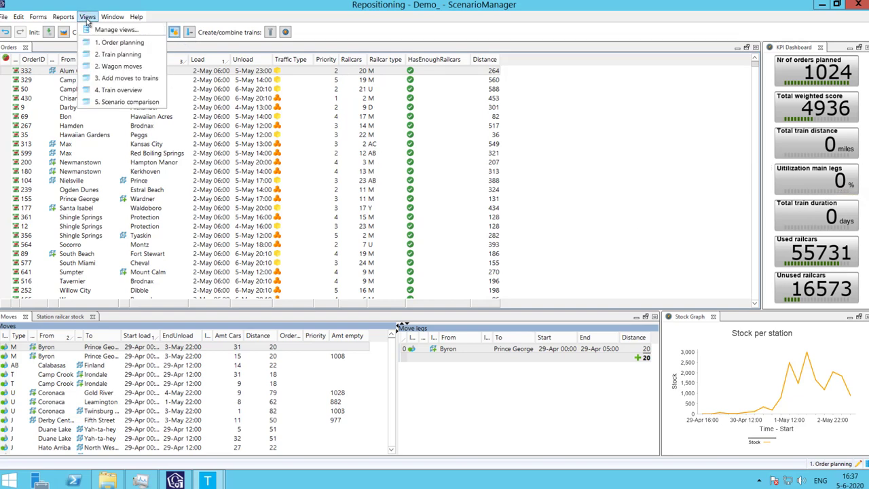
pyautogui.click(119, 54)
pyautogui.write('des')
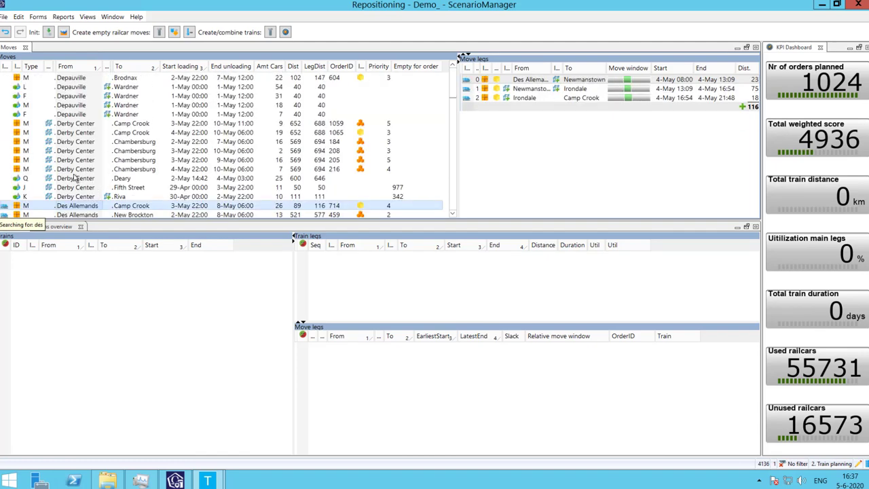
pyautogui.scroll(-3)
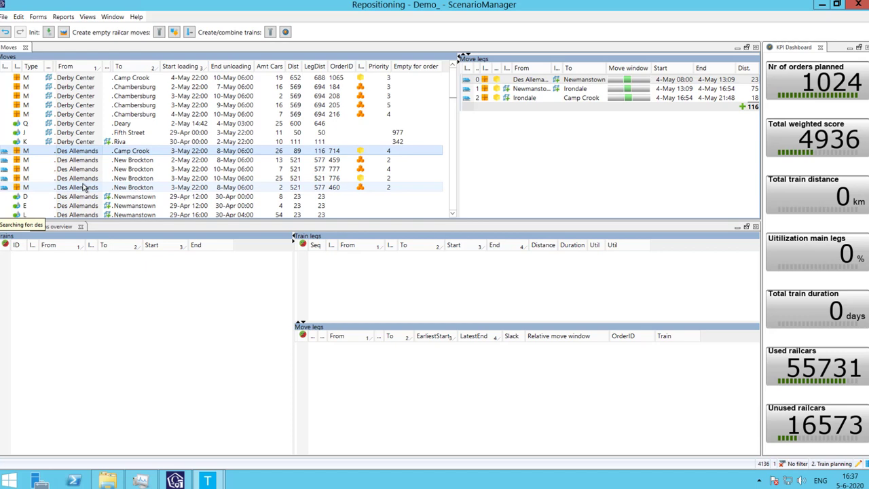
pyautogui.rightClick(81, 168)
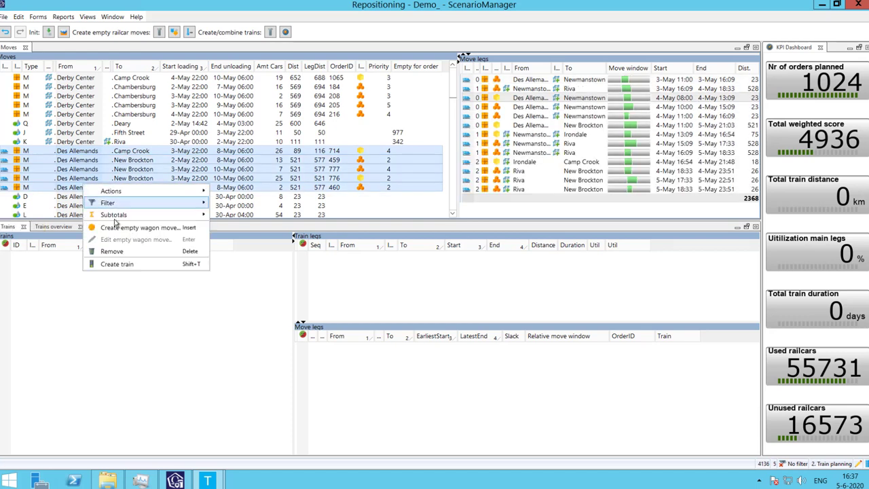
pyautogui.click(117, 263)
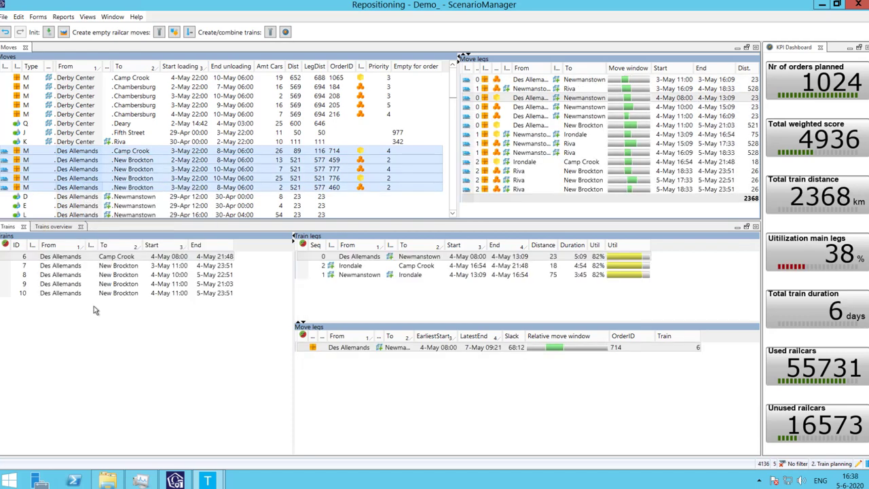
pyautogui.moveTo(105, 307)
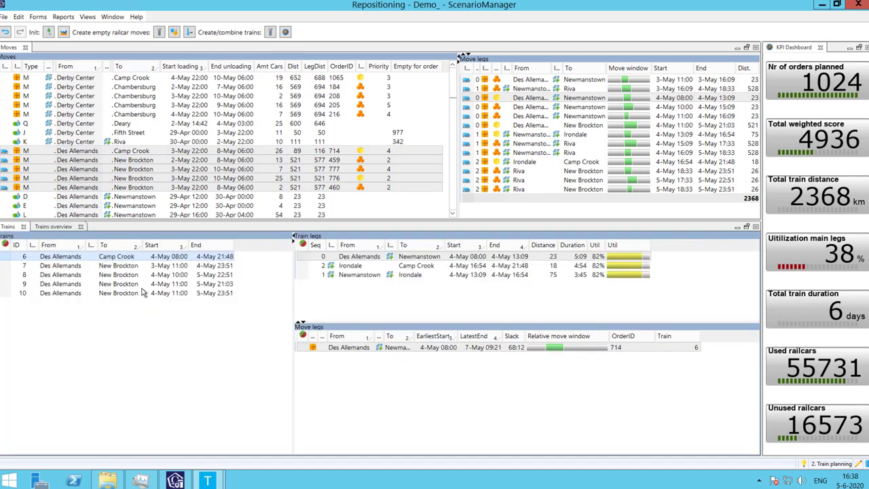
# Step: Combine trains 8 and 10 into one, raising main-leg utilization to 51%
pyautogui.click(61, 294)
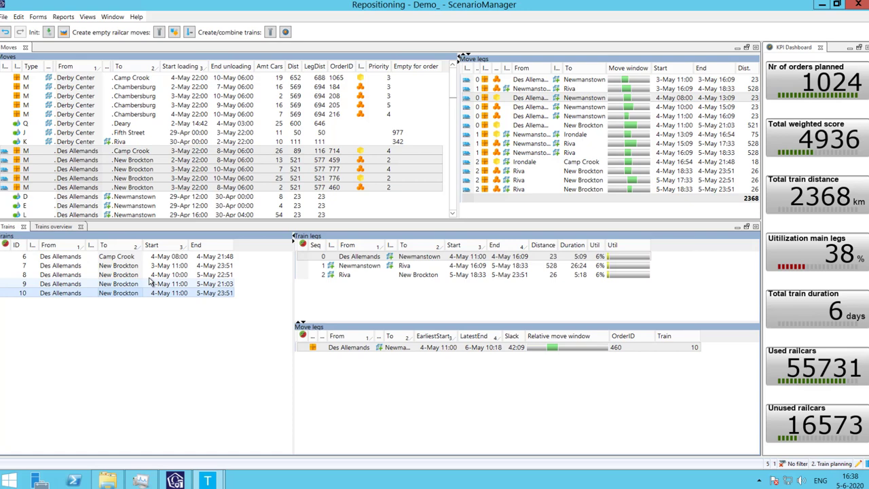
pyautogui.click(119, 283)
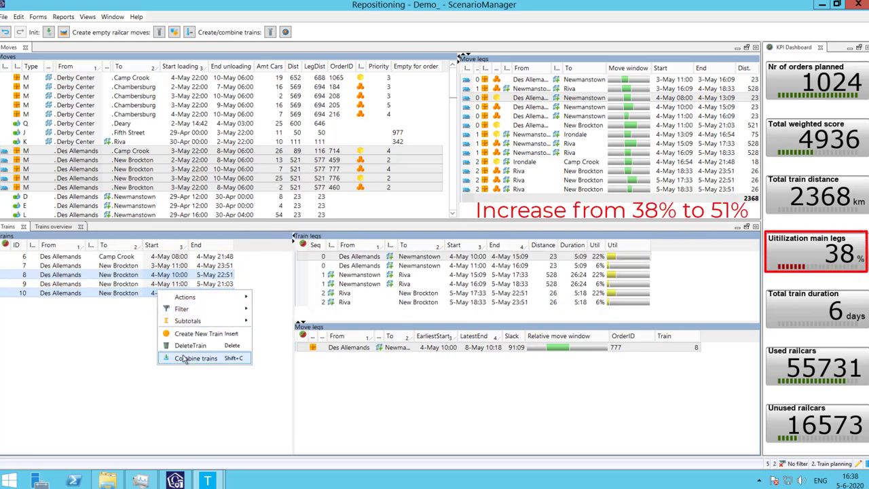
pyautogui.click(196, 358)
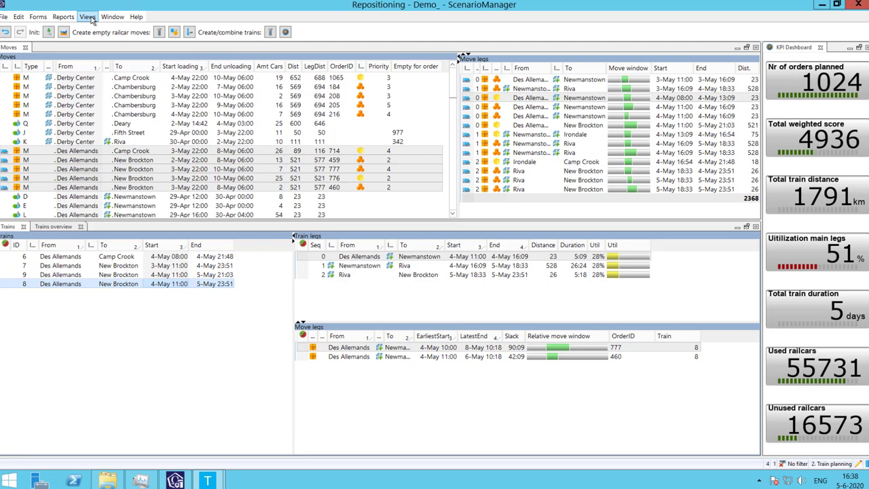
pyautogui.click(87, 17)
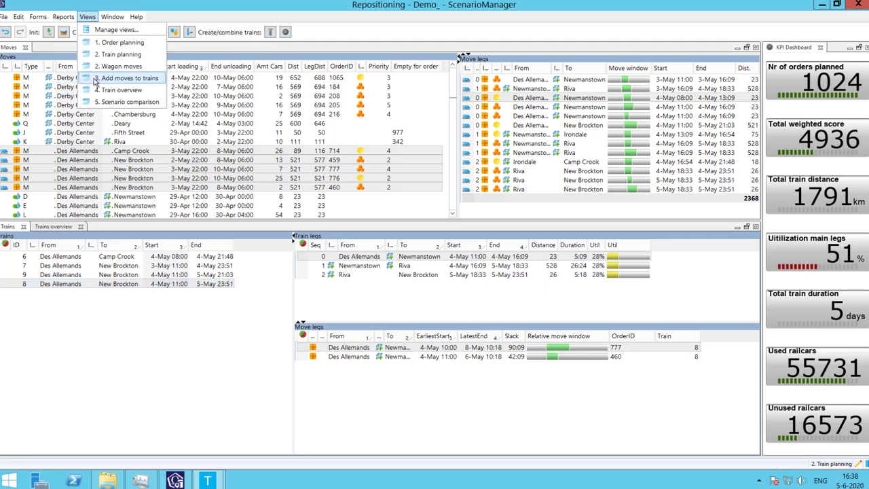
# Step: Add order 693 to train 8's Riva–New Brockton leg and combine trains across the whole plan
pyautogui.click(125, 77)
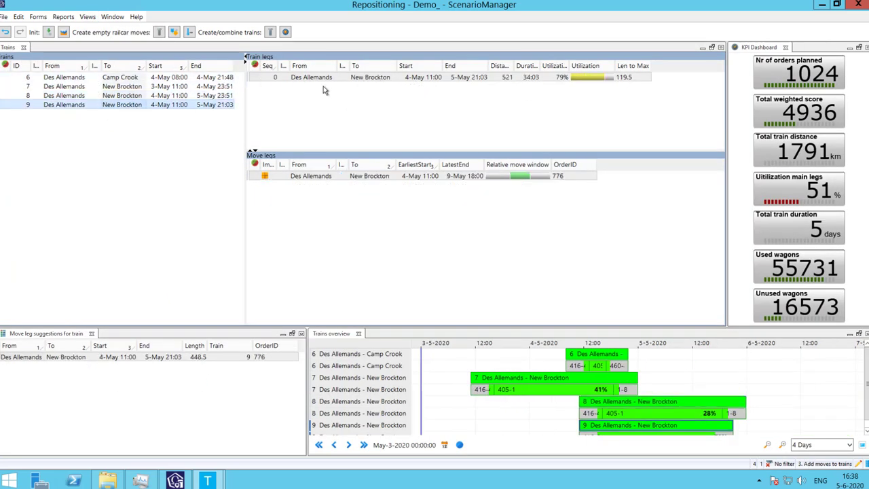
pyautogui.click(61, 95)
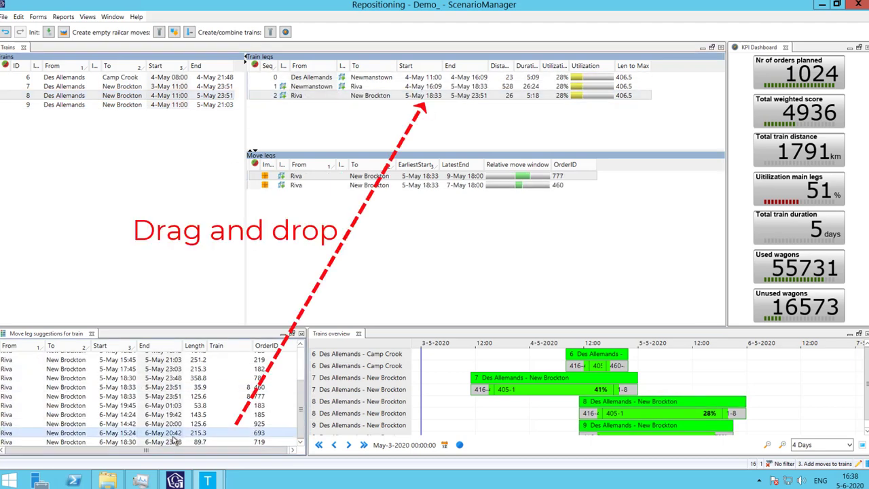
pyautogui.moveTo(405, 127)
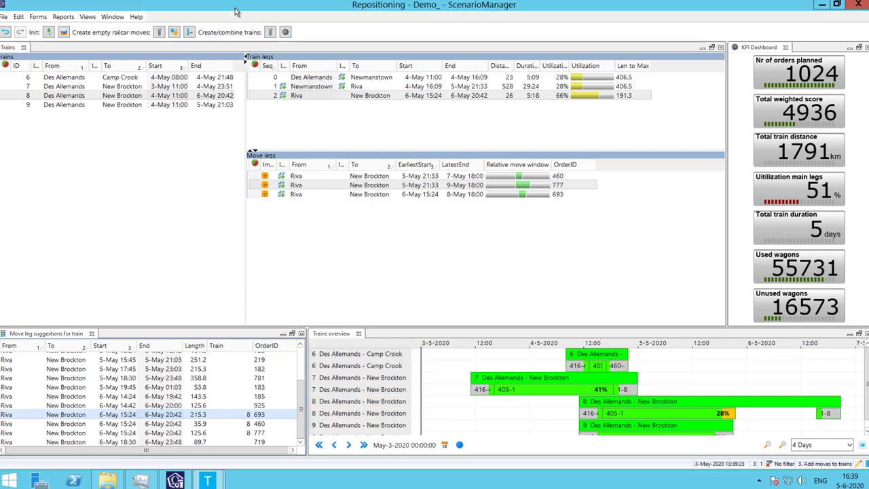
pyautogui.moveTo(278, 32)
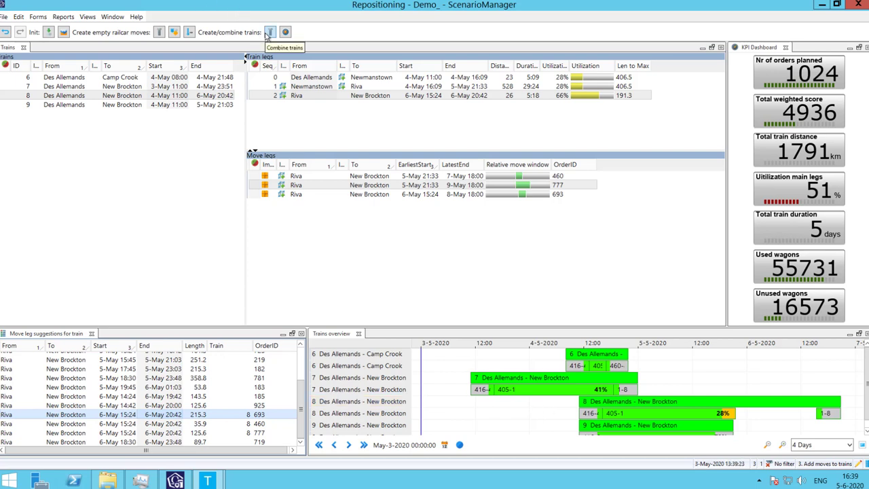
pyautogui.click(270, 31)
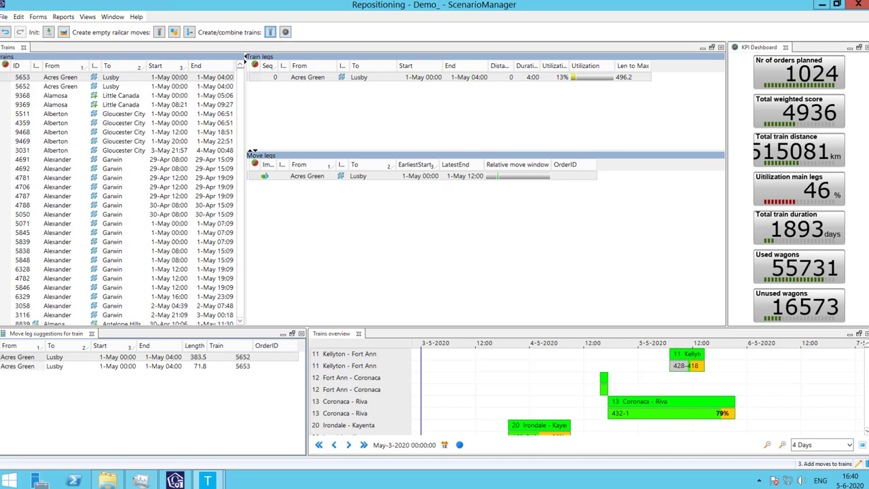
# Step: Compare KPIs across all five scenarios and review the scenario parameters
pyautogui.click(89, 16)
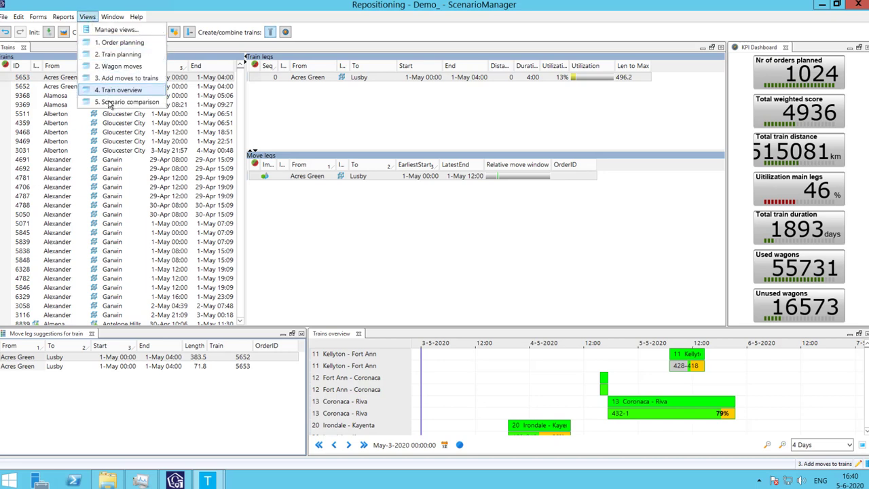
pyautogui.moveTo(126, 101)
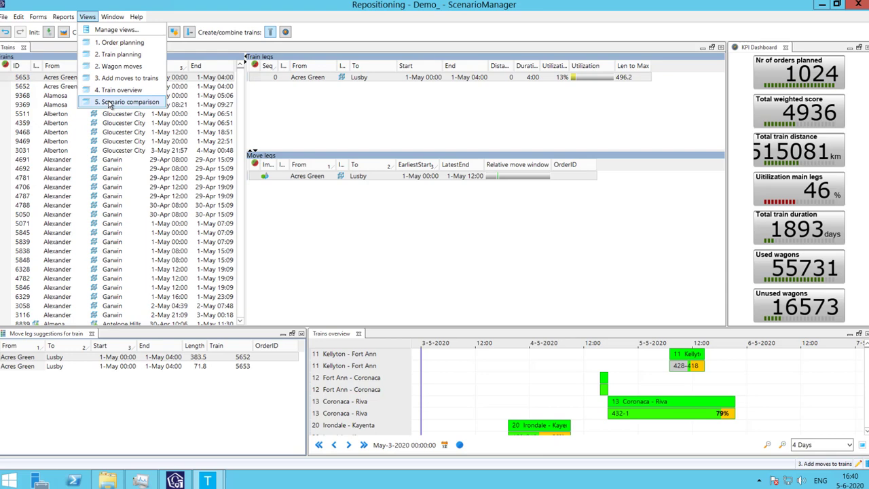
pyautogui.click(128, 101)
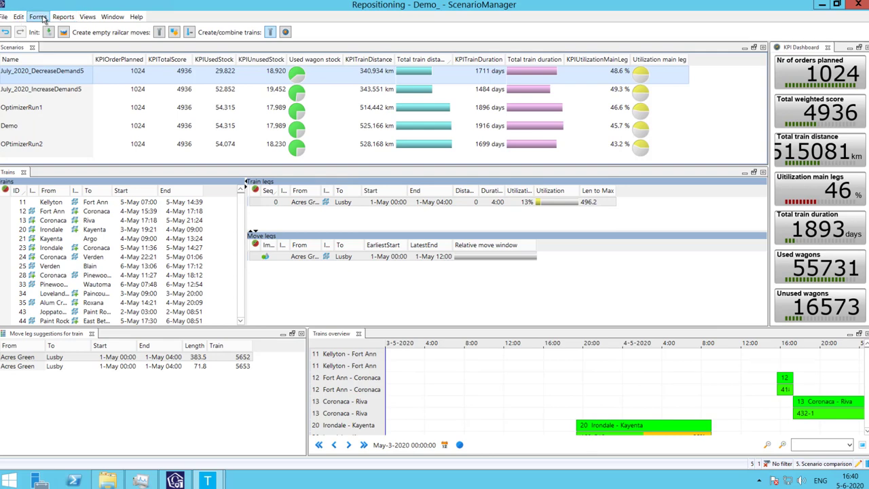
pyautogui.click(18, 17)
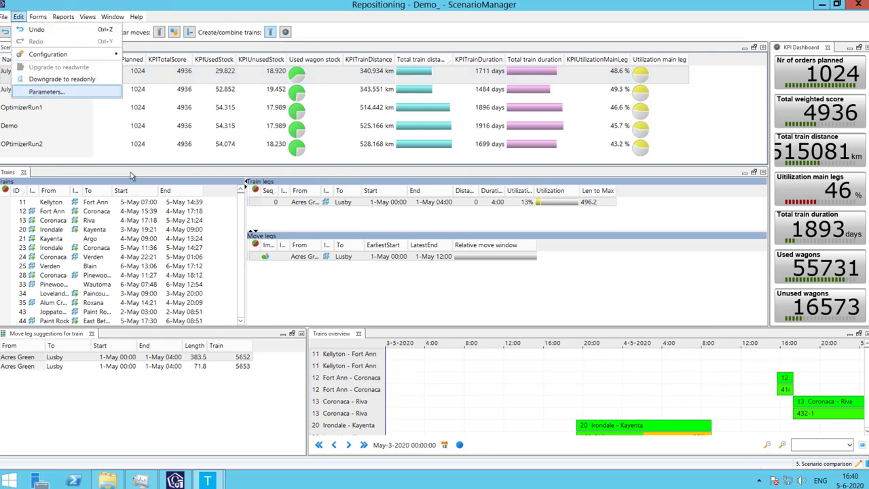
pyautogui.click(48, 92)
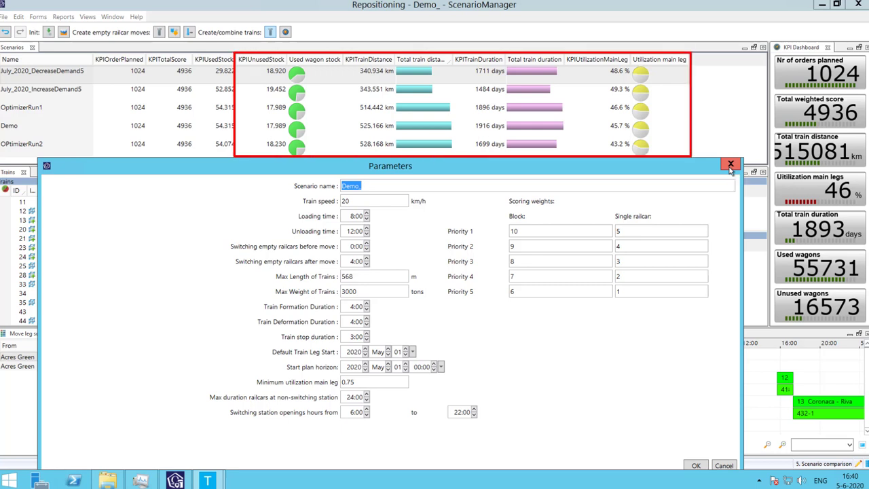
pyautogui.click(728, 162)
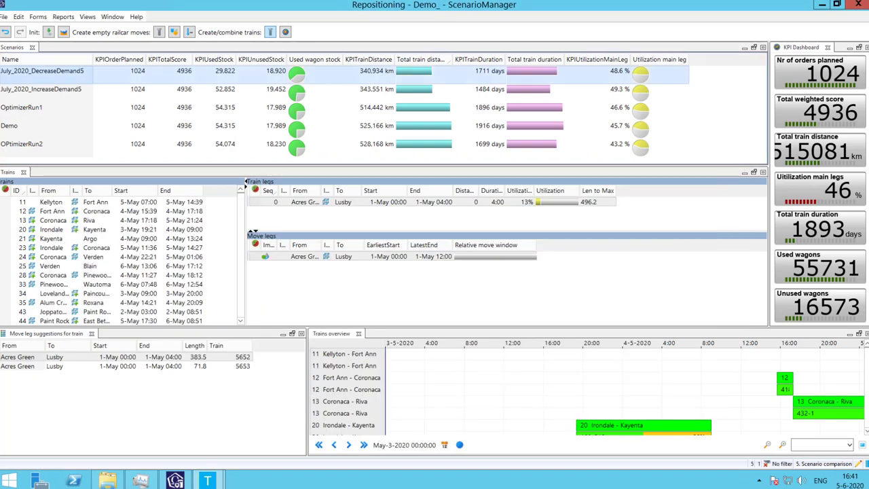